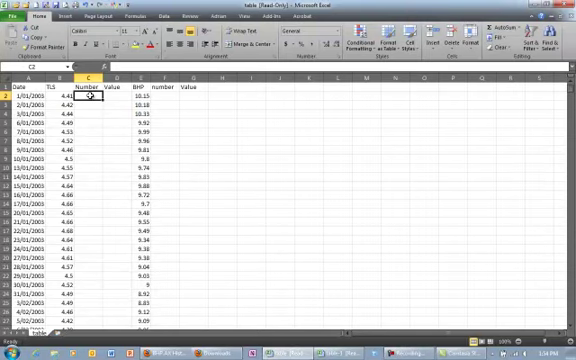
# - Enter 1000 shares for TLS and 2000 shares for BHP on the first date
pyautogui.write('100')
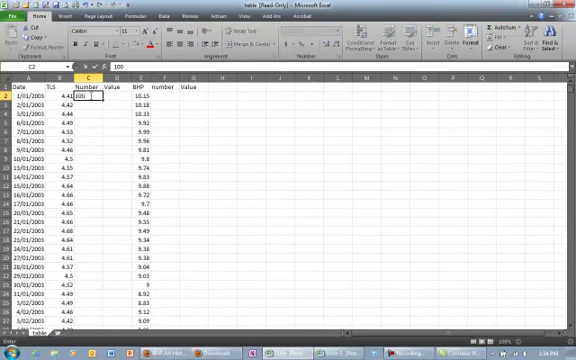
pyautogui.write('1000')
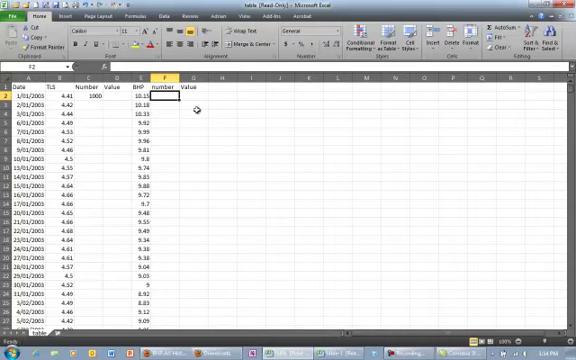
pyautogui.write('2000')
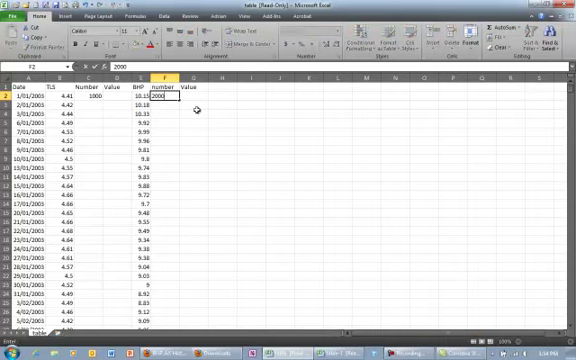
pyautogui.click(90, 128)
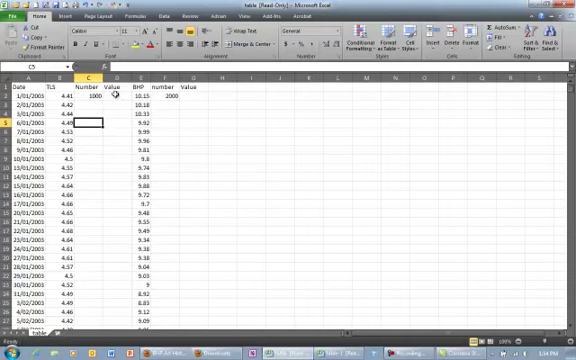
# - Compute the first holding values as price times count: 4410 for TLS, 20300 for BHP
pyautogui.click(96, 96)
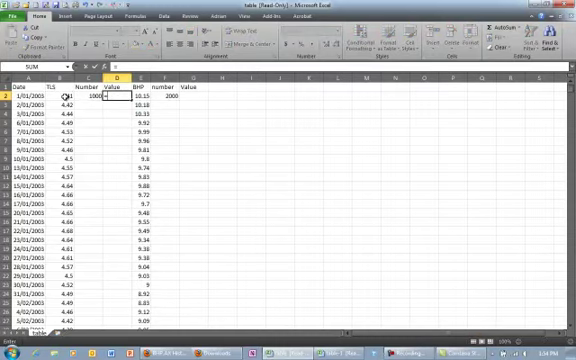
pyautogui.write('=B2')
pyautogui.click(190, 96)
pyautogui.write('=E2')
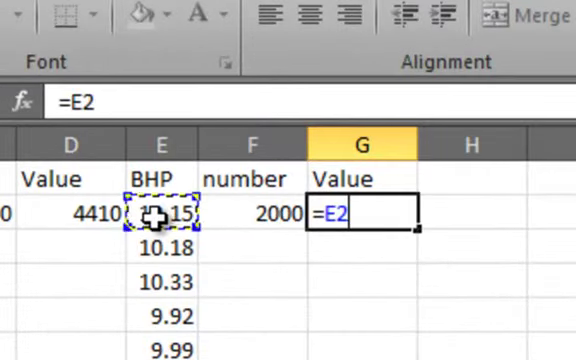
pyautogui.write('+')
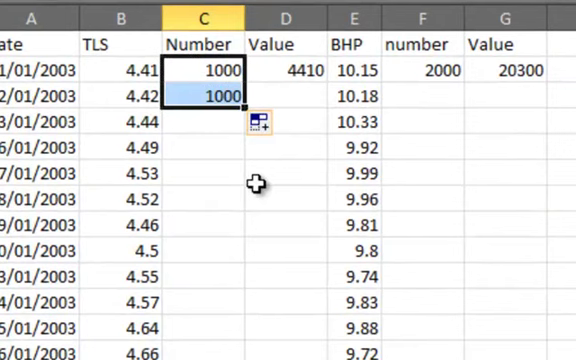
# - Fill the 1000 and 2000 share counts and both value formulas down every dated row
pyautogui.moveTo(218, 98); pyautogui.dragTo(218, 356)
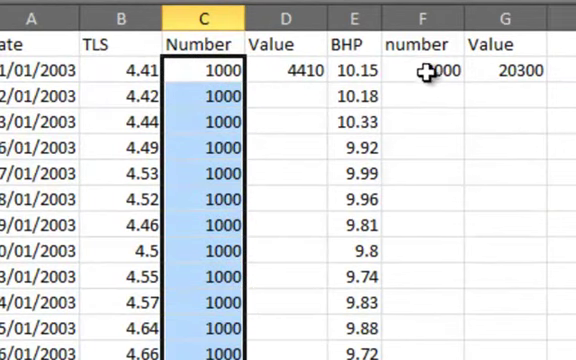
pyautogui.click(422, 18)
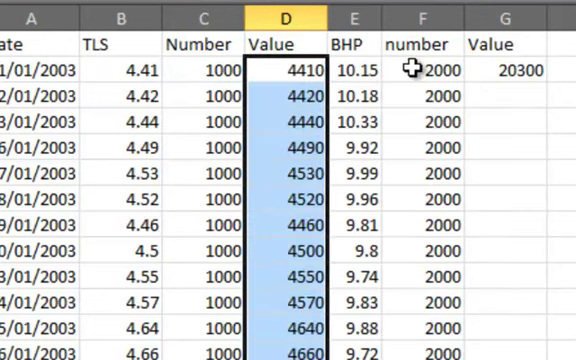
pyautogui.click(512, 72)
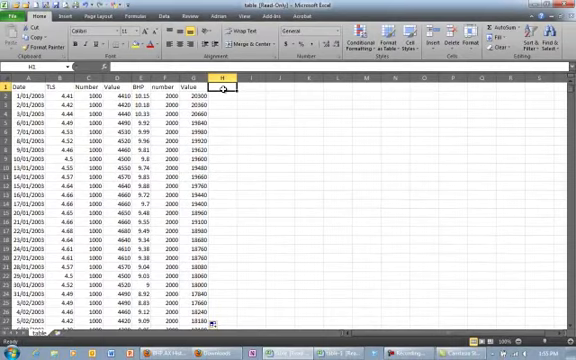
# - Create the AMV column as =D2+G2, giving 24710 for the first date, filled down
pyautogui.write('AMV')
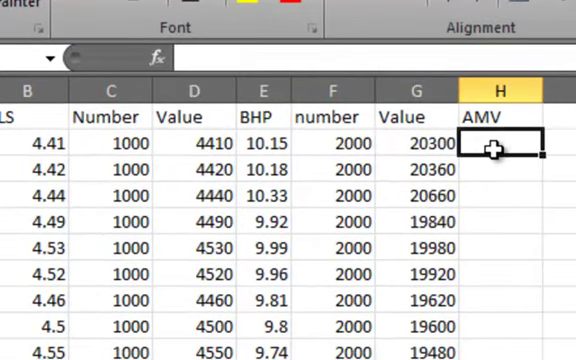
pyautogui.write('=')
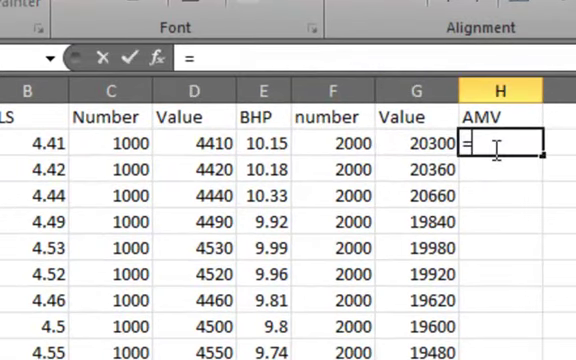
pyautogui.moveTo(138, 128)
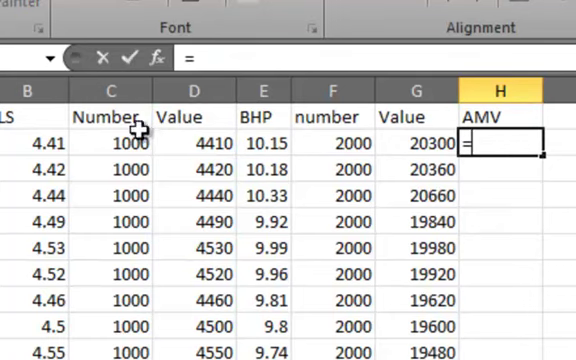
pyautogui.click(196, 144)
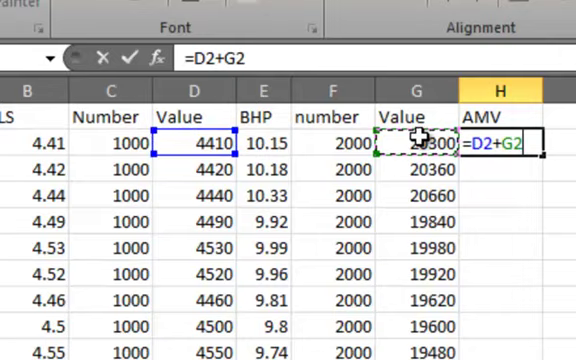
pyautogui.press('Return')
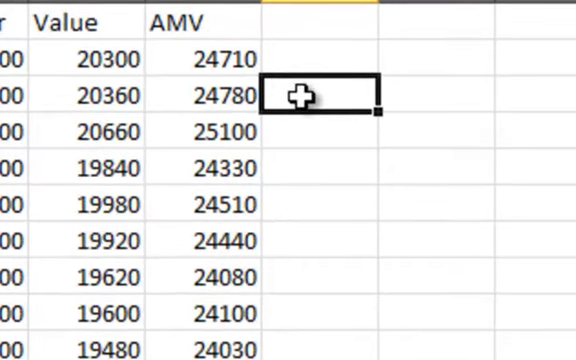
# - Start the index at 500 and set I3 to =(H3/H2)*I2, giving 501.416
pyautogui.write('=')
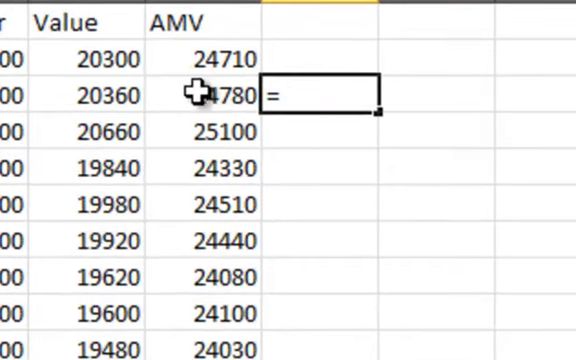
pyautogui.click(204, 96)
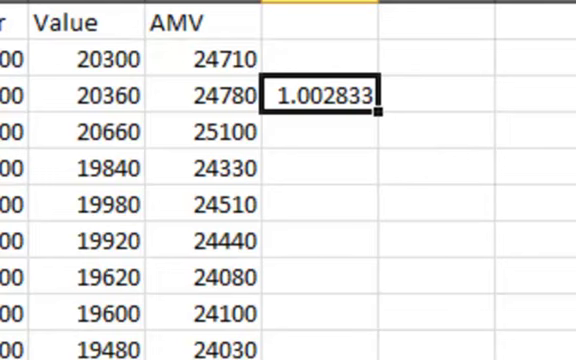
pyautogui.write('=(H3/H2')
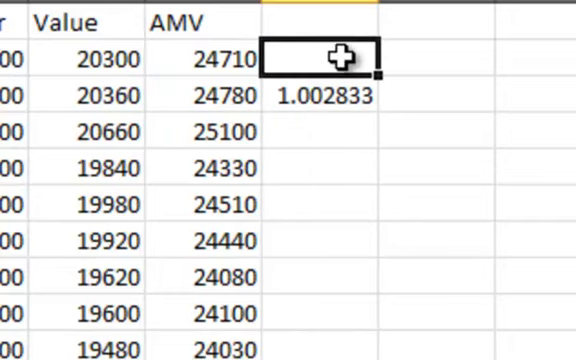
pyautogui.write('500')
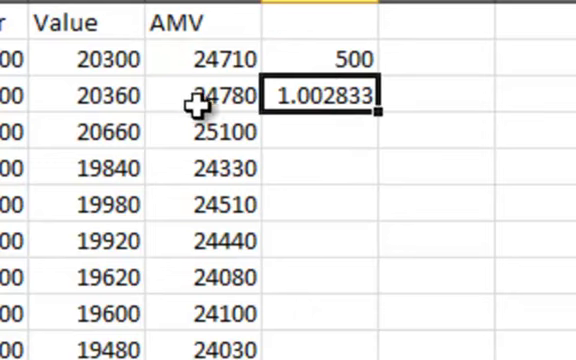
pyautogui.moveTo(196, 62)
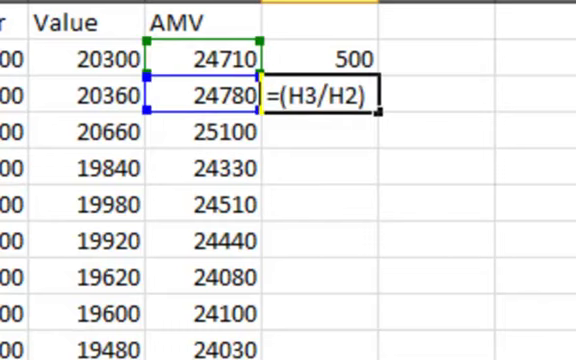
pyautogui.write('*')
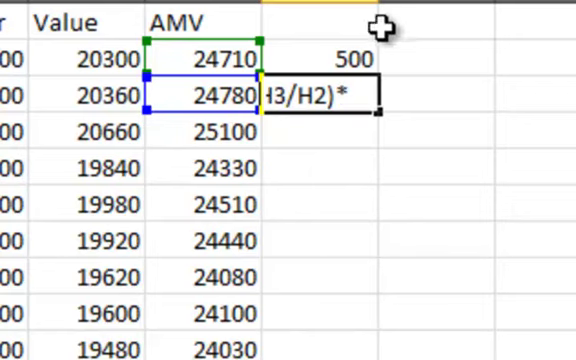
pyautogui.press('Enter')
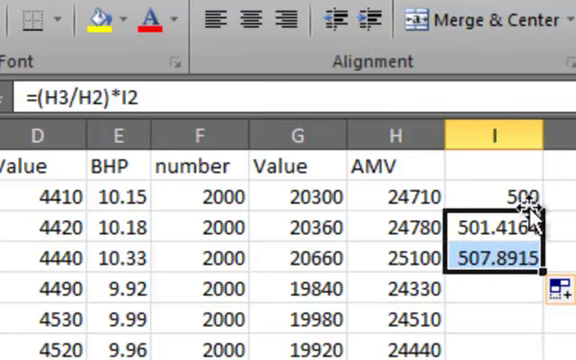
# - Copy the chained index formula down column I through all the dates
pyautogui.click(500, 224)
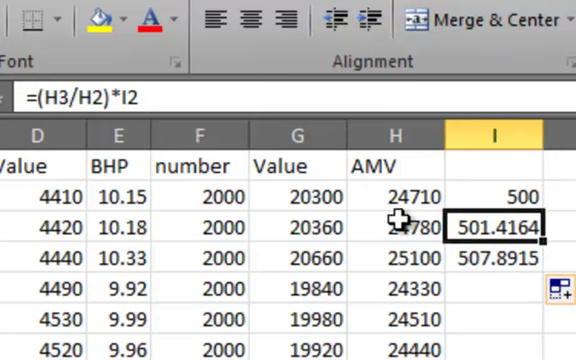
pyautogui.moveTo(520, 192)
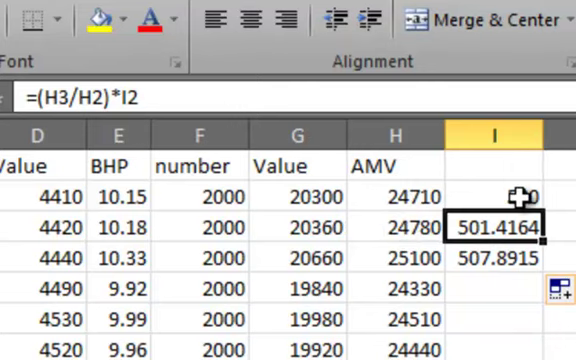
pyautogui.moveTo(504, 262)
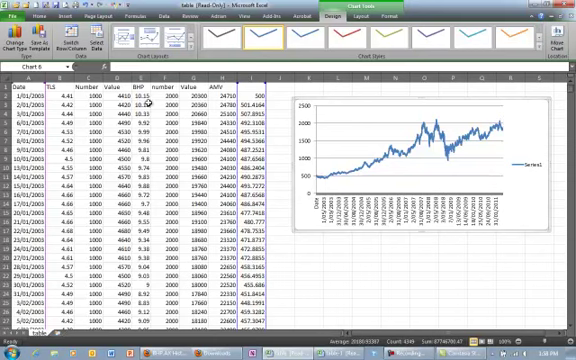
# - Insert a line chart of the index over the dates and return to the data cells
pyautogui.click(36, 16)
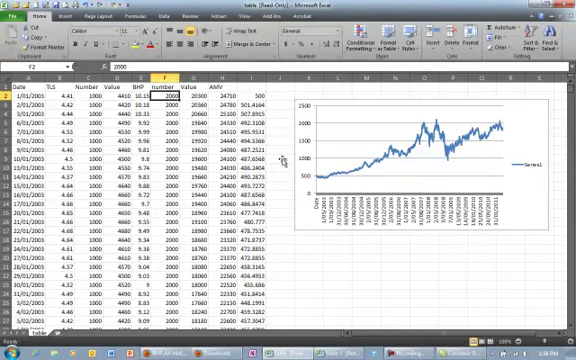